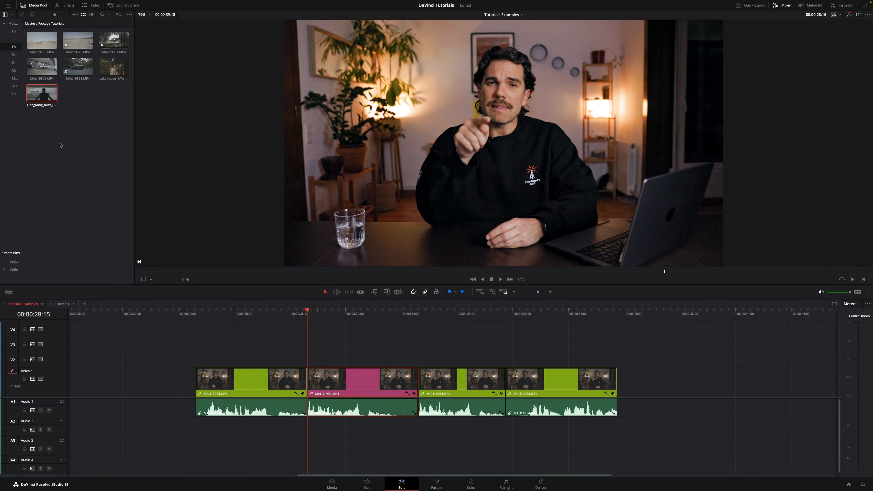
{"action": "mouse_move", "coordinate": [404, 310]}
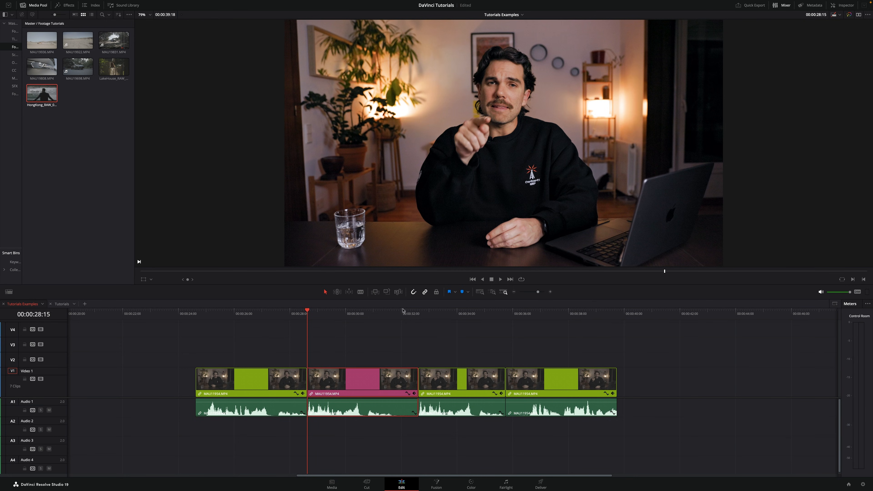
{"action": "mouse_move", "coordinate": [399, 291]}
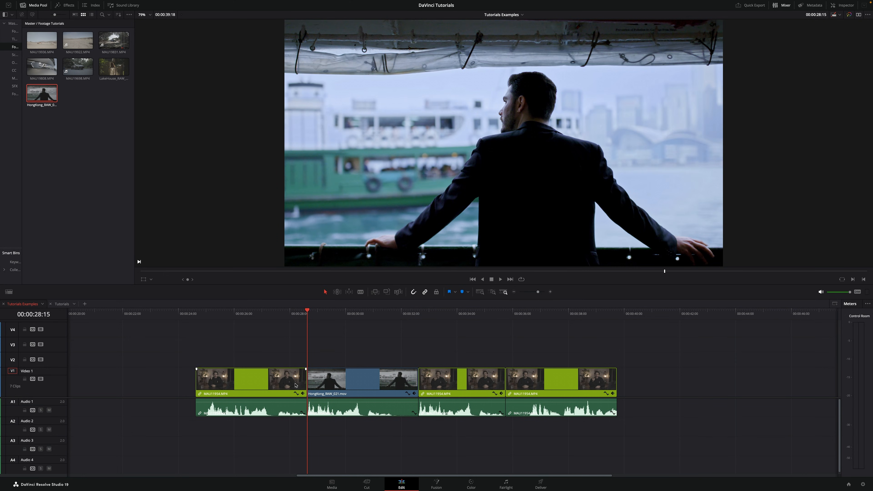
{"action": "mouse_move", "coordinate": [340, 362]}
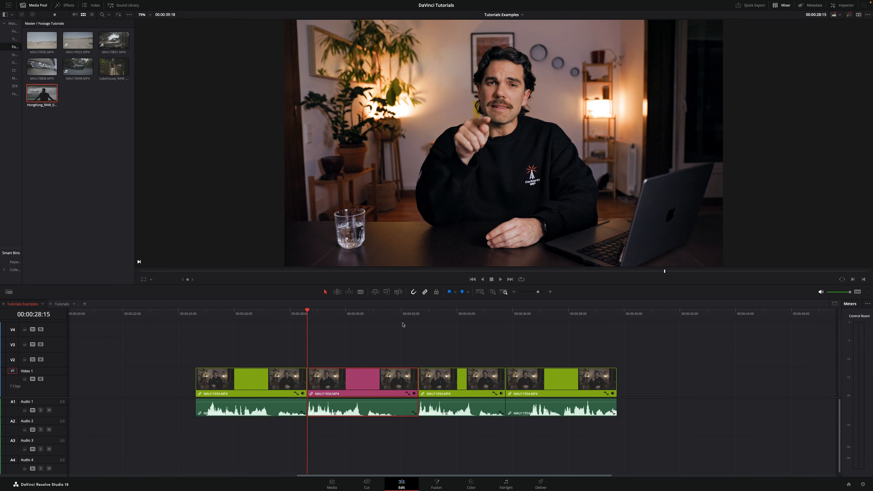
Overwrite the timeline with the Hong Kong clip from the pink clip's start (F10).
{"action": "left_click", "coordinate": [387, 292]}
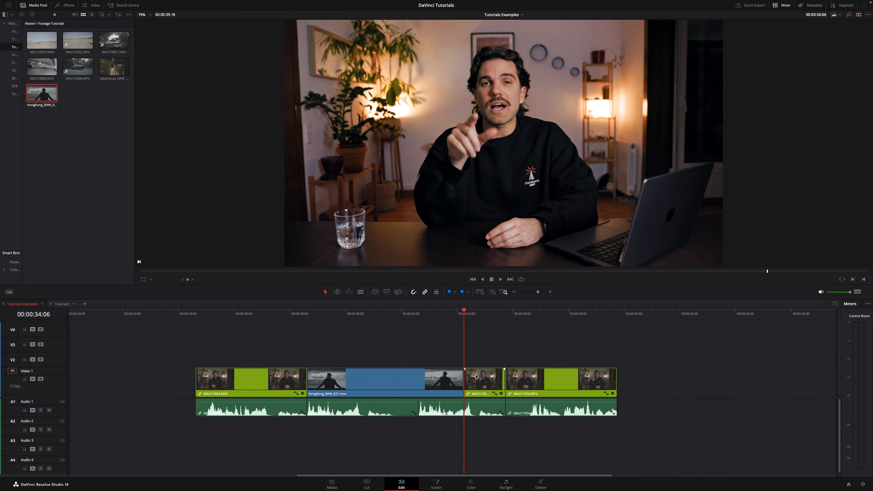
{"action": "left_click", "coordinate": [483, 382]}
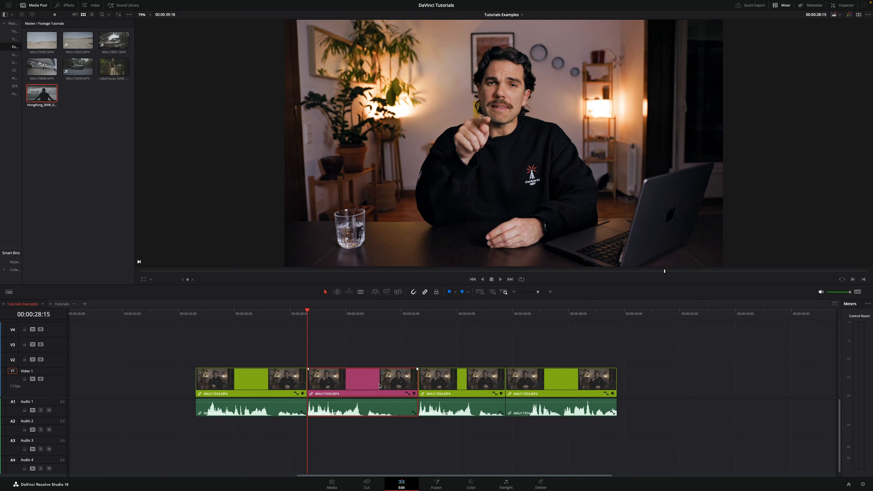
{"action": "mouse_move", "coordinate": [377, 350]}
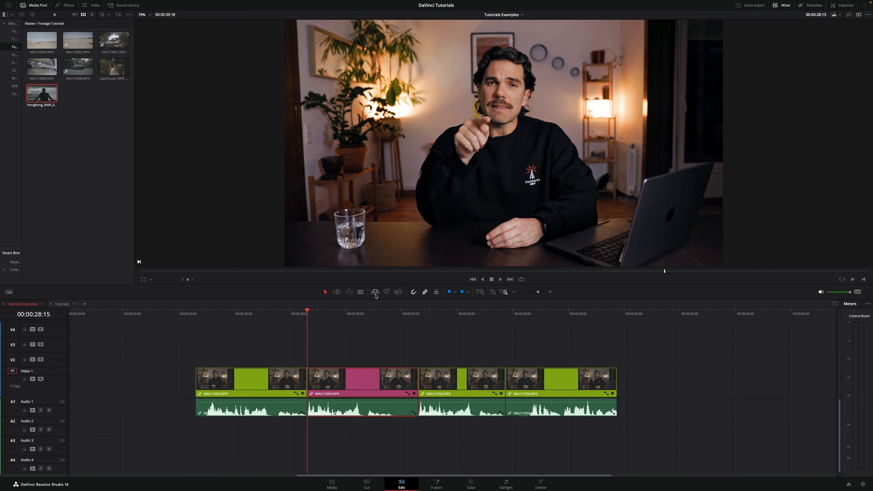
{"action": "mouse_move", "coordinate": [376, 292]}
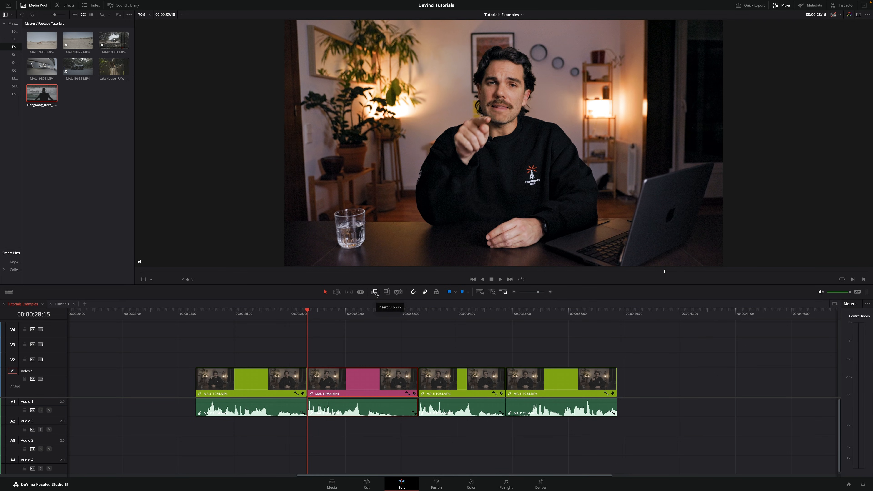
Insert the Hong Kong clip at the playhead (F9), rippling later clips along.
{"action": "left_click", "coordinate": [376, 291]}
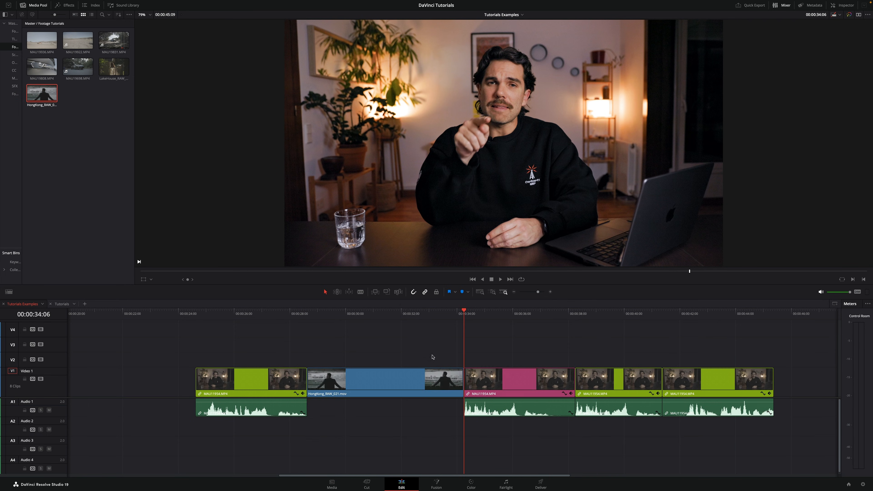